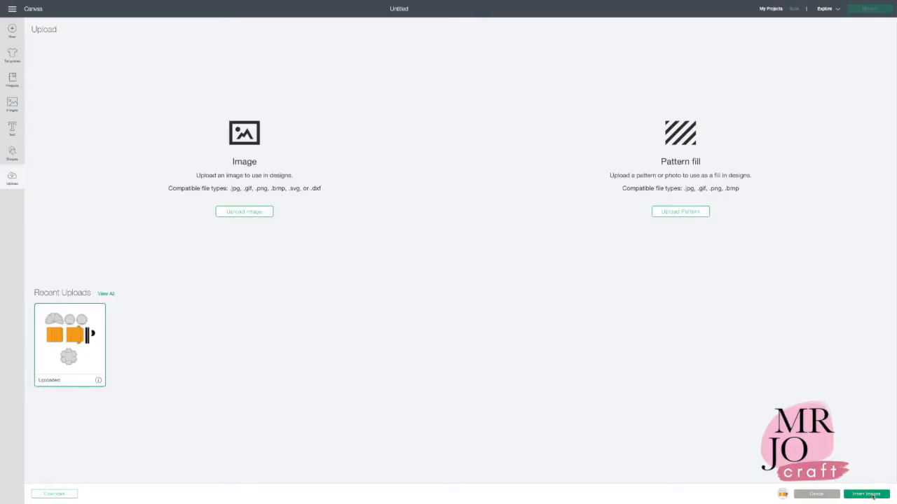
# Insert the recently uploaded pencil favor box design onto the canvas
pyautogui.click(866, 493)
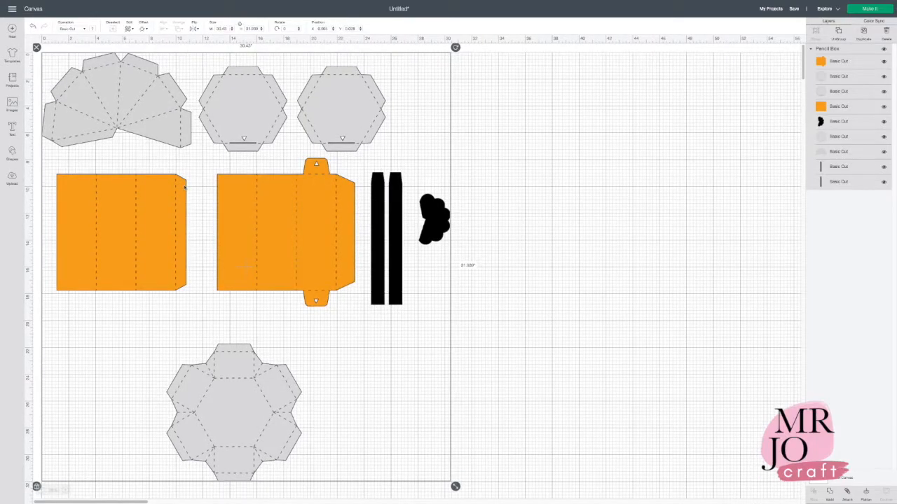
pyautogui.moveTo(537, 233)
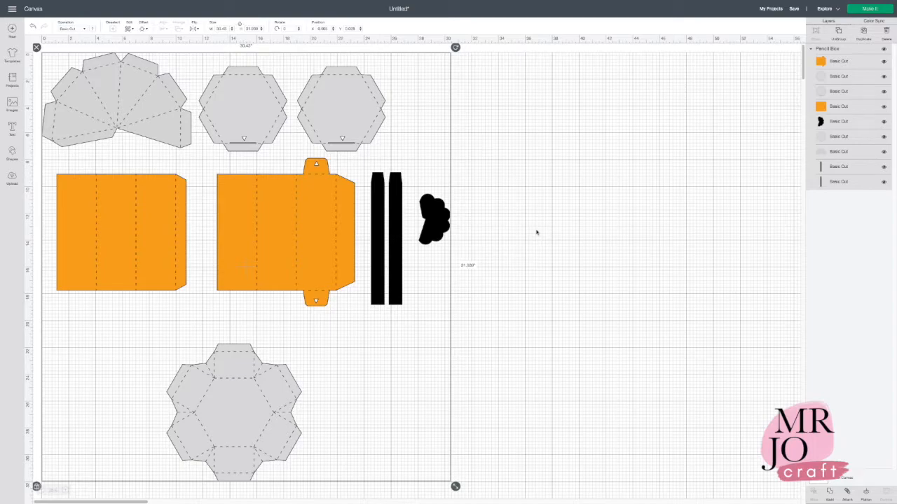
pyautogui.moveTo(479, 249)
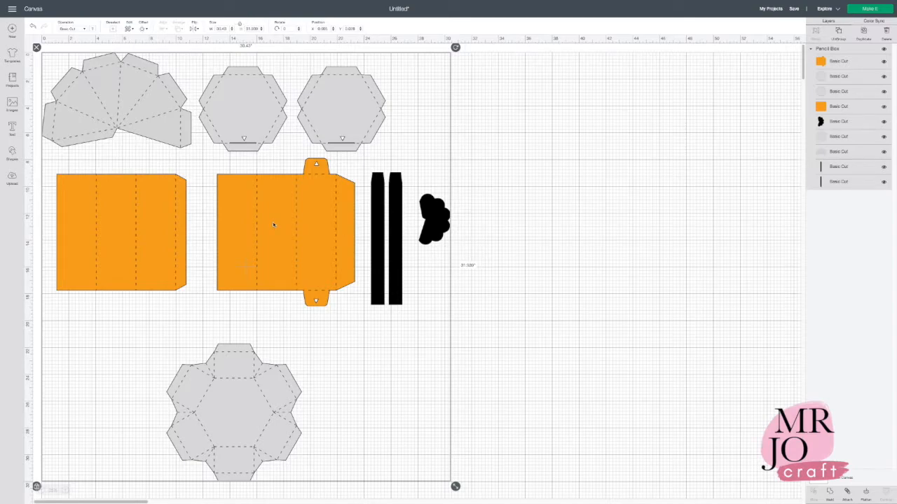
pyautogui.moveTo(280, 217)
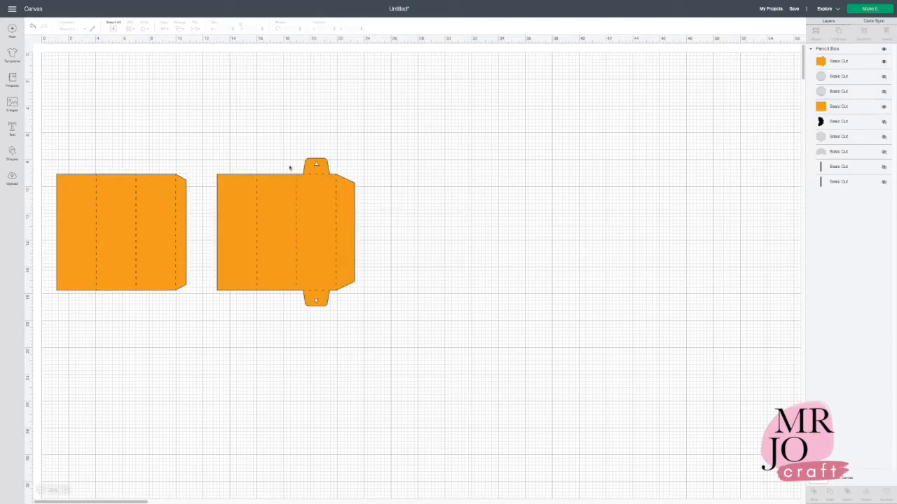
pyautogui.moveTo(278, 302)
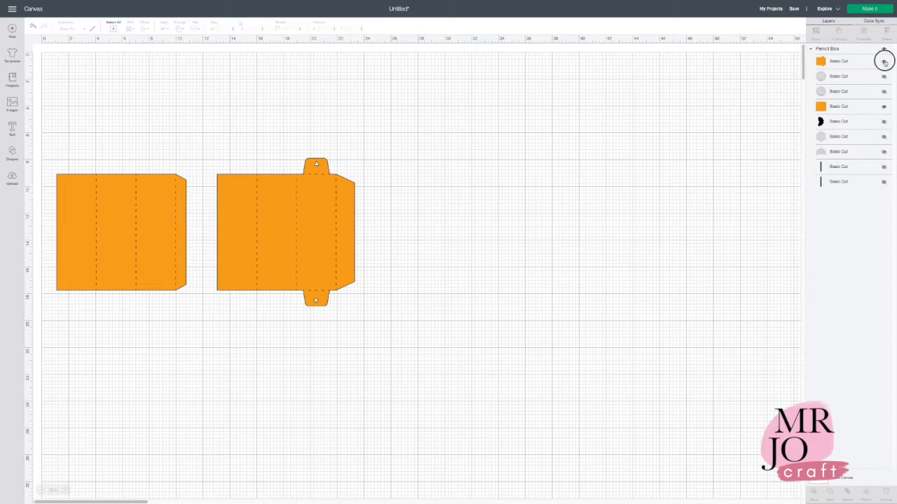
# Hide the remaining non-body pieces so only the orange pencil body panel shows
pyautogui.click(884, 62)
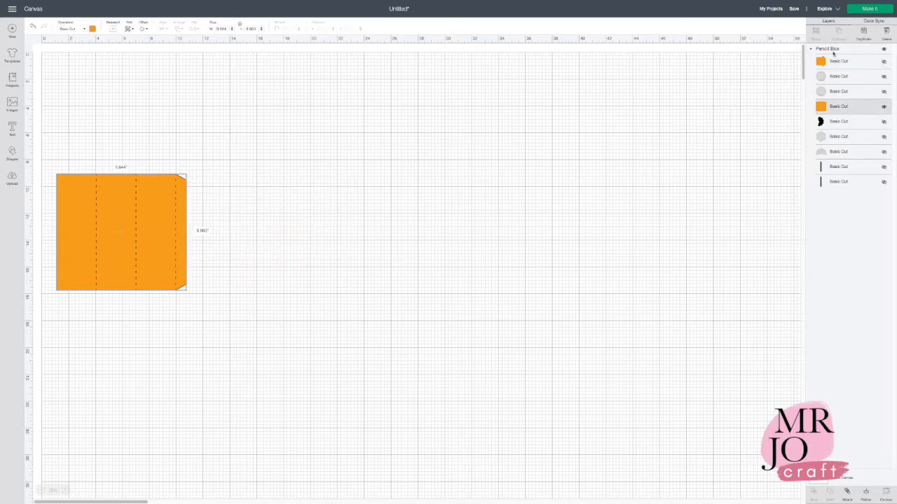
# Select the pencil body panel and drag its corner handle to resize it proportionally to 5 inches tall
pyautogui.click(120, 231)
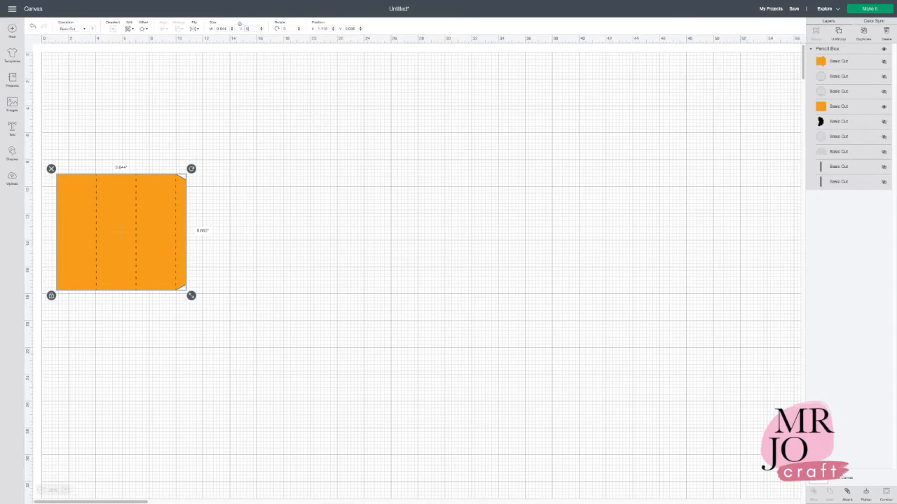
pyautogui.moveTo(190, 295); pyautogui.dragTo(137, 247)
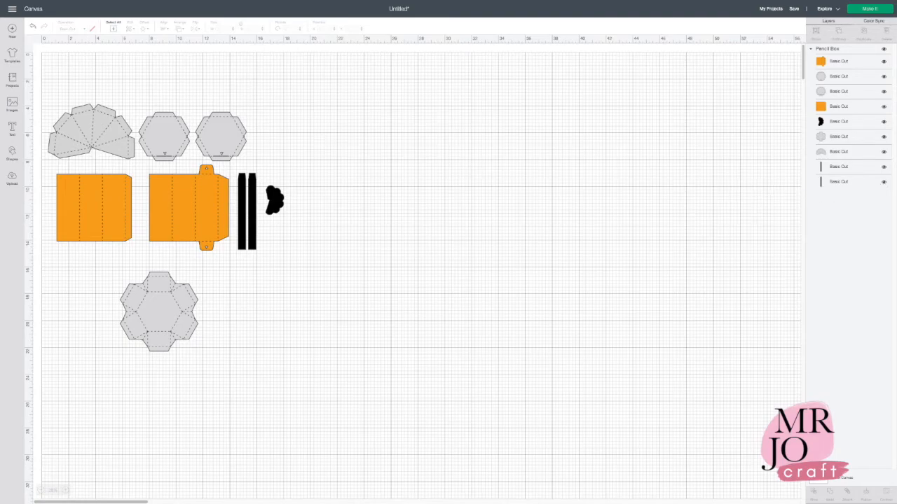
pyautogui.moveTo(469, 188)
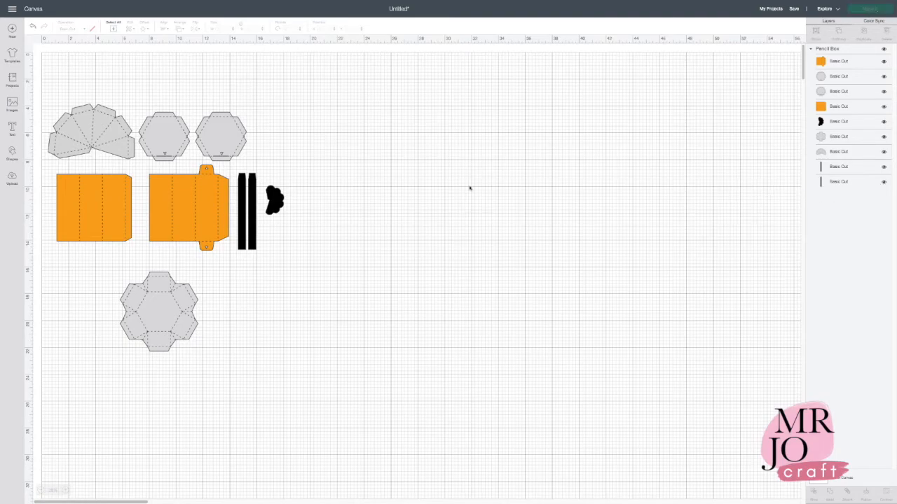